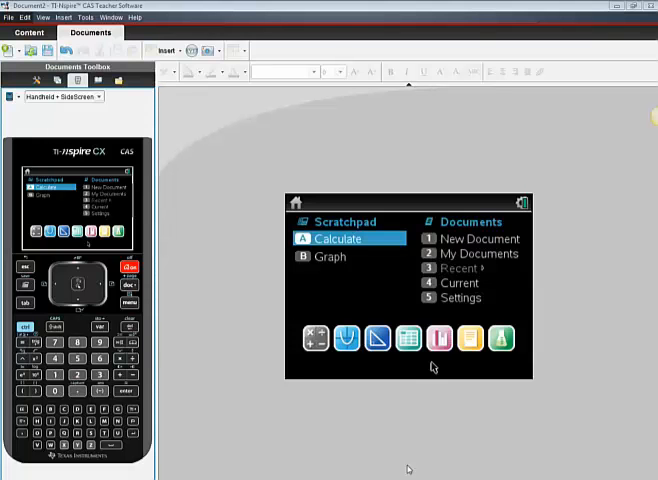
mouse_move(198, 312)
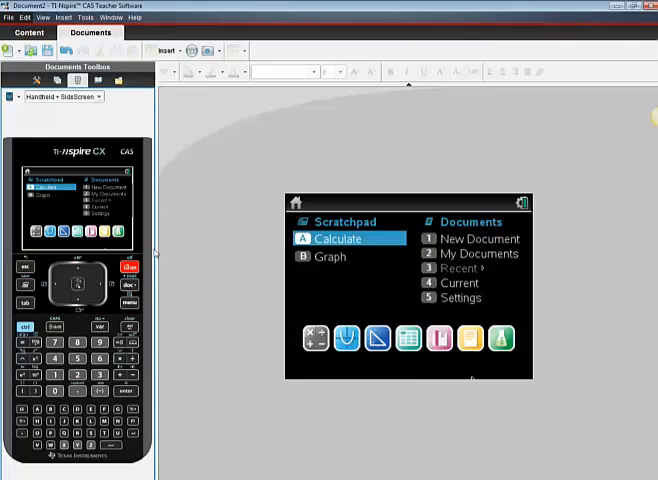
mouse_move(356, 268)
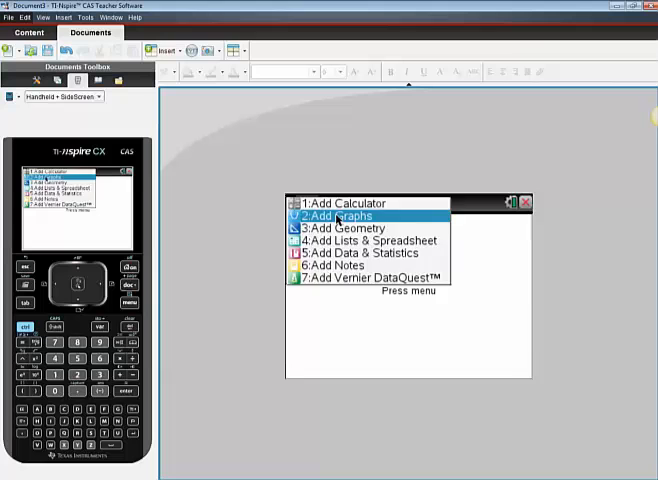
Add a Graphs page to the document for 3D graphing.
left_click(338, 216)
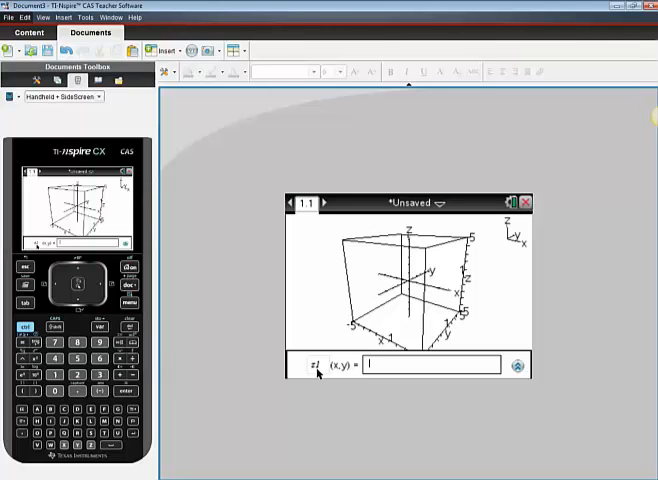
mouse_move(188, 382)
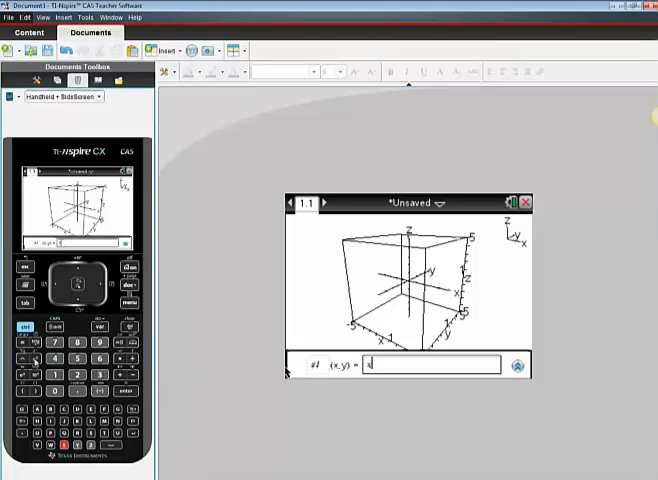
type("x^2")
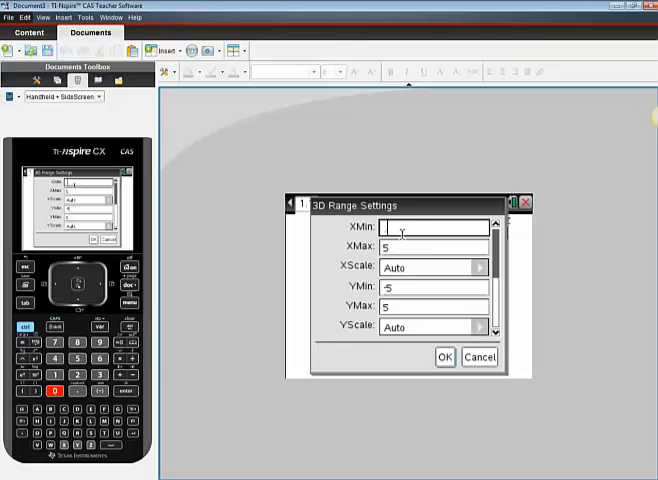
Set XMin to -10 and XMax to 10 in the 3D Range Settings.
type("-10")
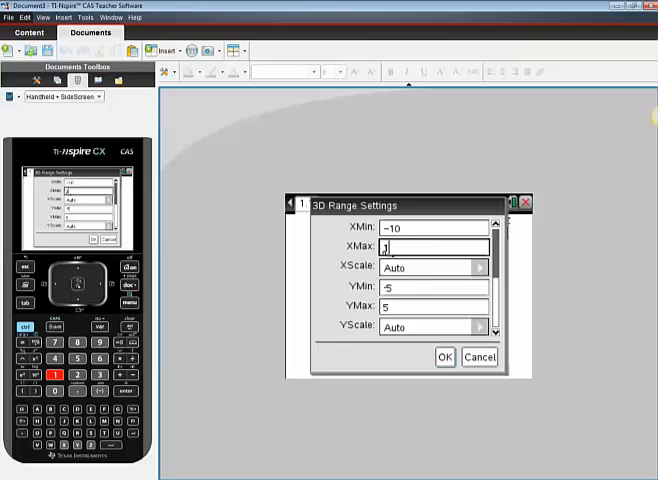
type("10")
type("x²/")
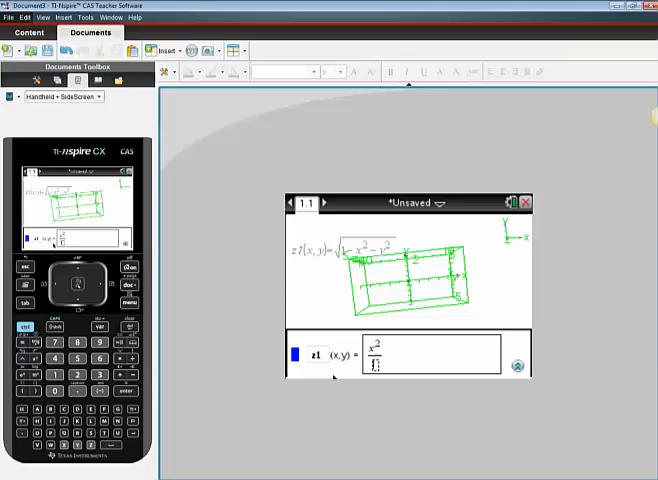
Complete the surface entry z1(x,y)=x²/9−y² and graph it.
left_click(102, 344)
type("-10")
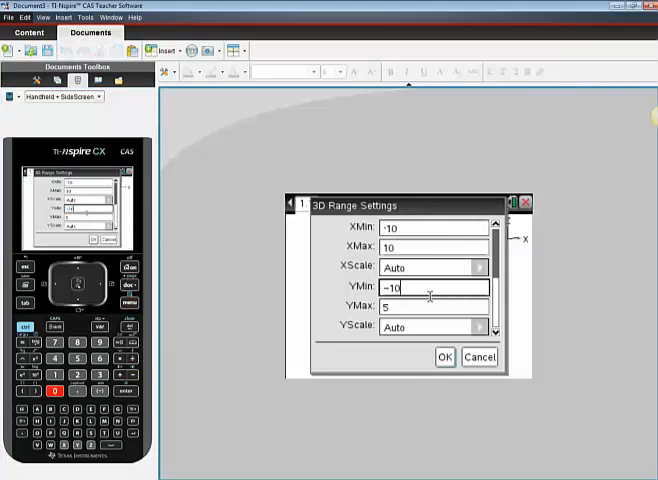
Set YMax and ZMax to 10 so y and z run from -10 to 10, and apply.
left_click(432, 306)
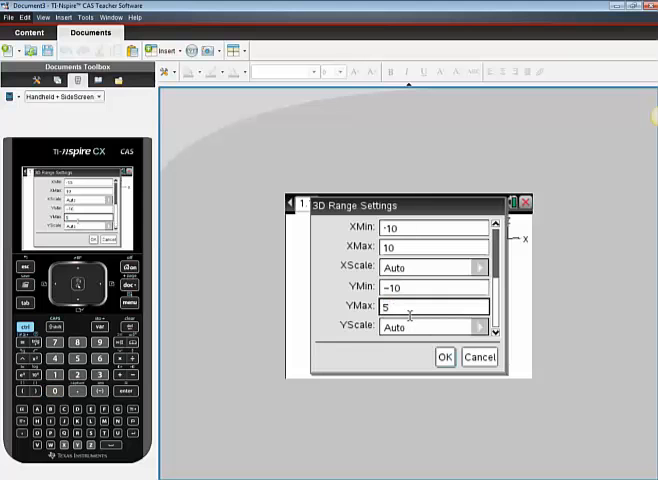
type("0")
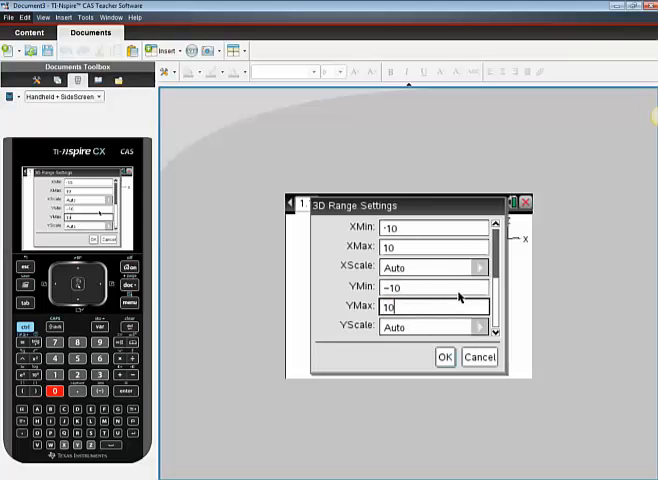
left_click(434, 246)
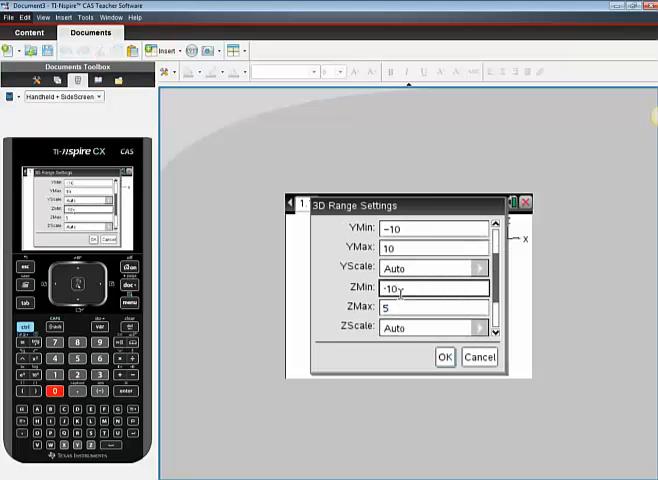
left_click(436, 308)
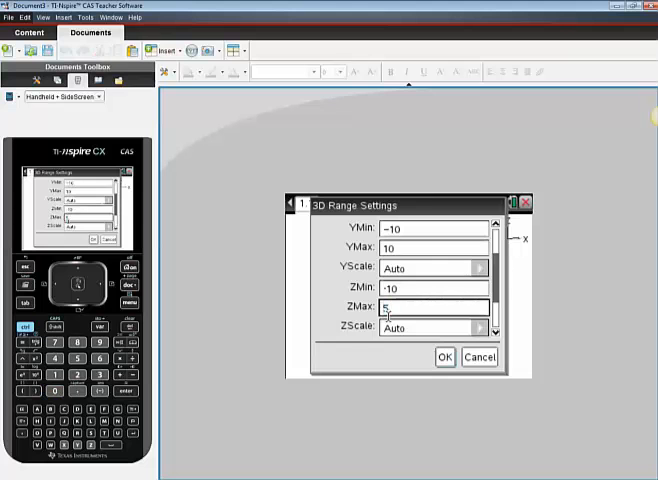
type("0")
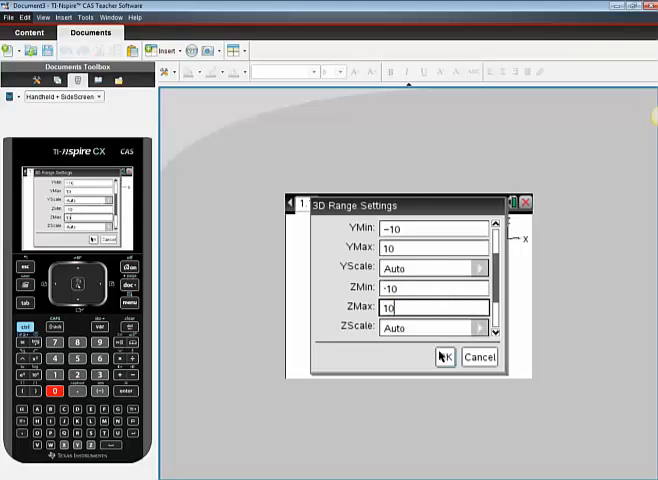
left_click(444, 356)
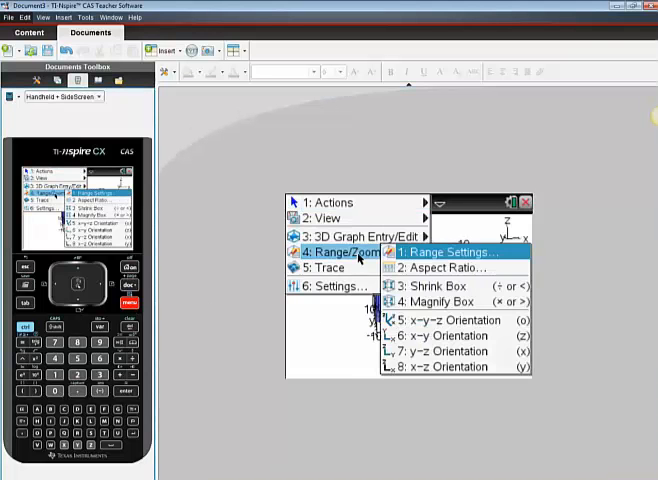
Switch the 3D graph to the y-z orientation via Range/Zoom option 6.
left_click(438, 252)
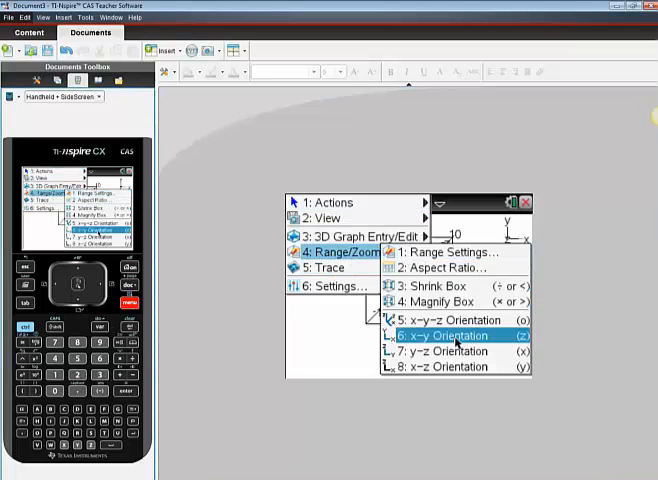
left_click(454, 336)
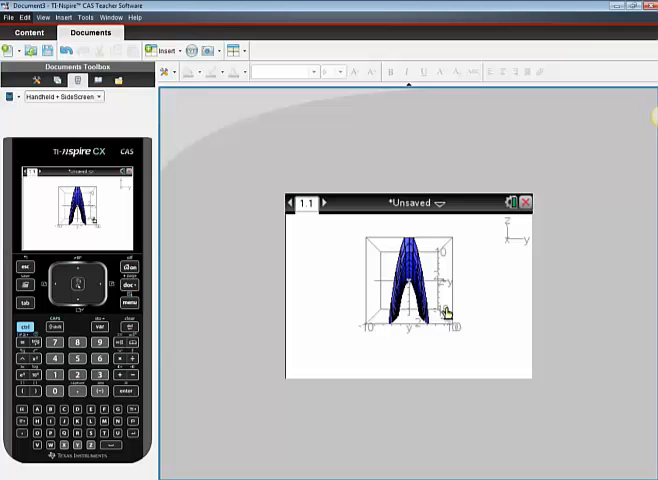